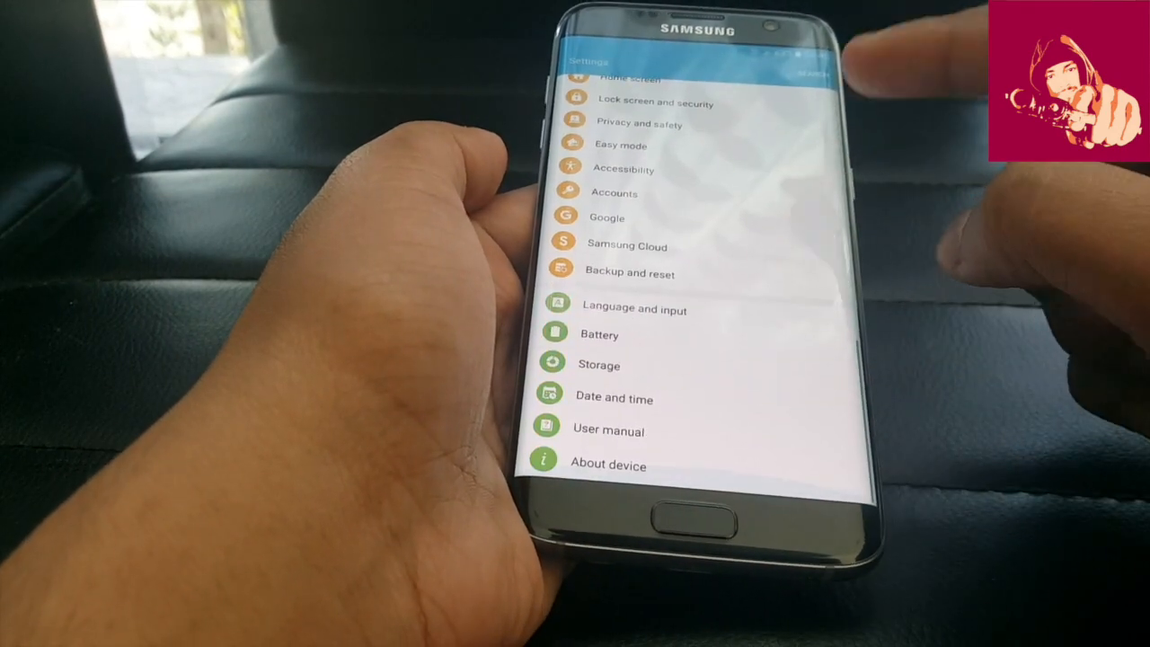
View the phone's software information under About device and scroll through it
left_click(608, 464)
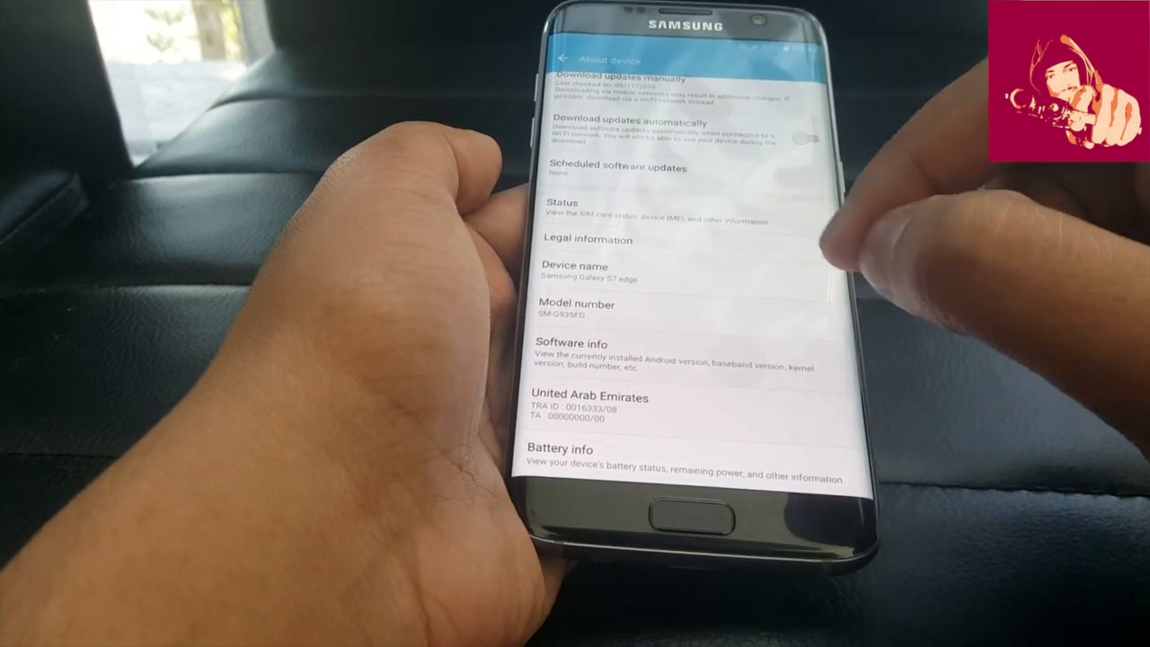
left_click(572, 343)
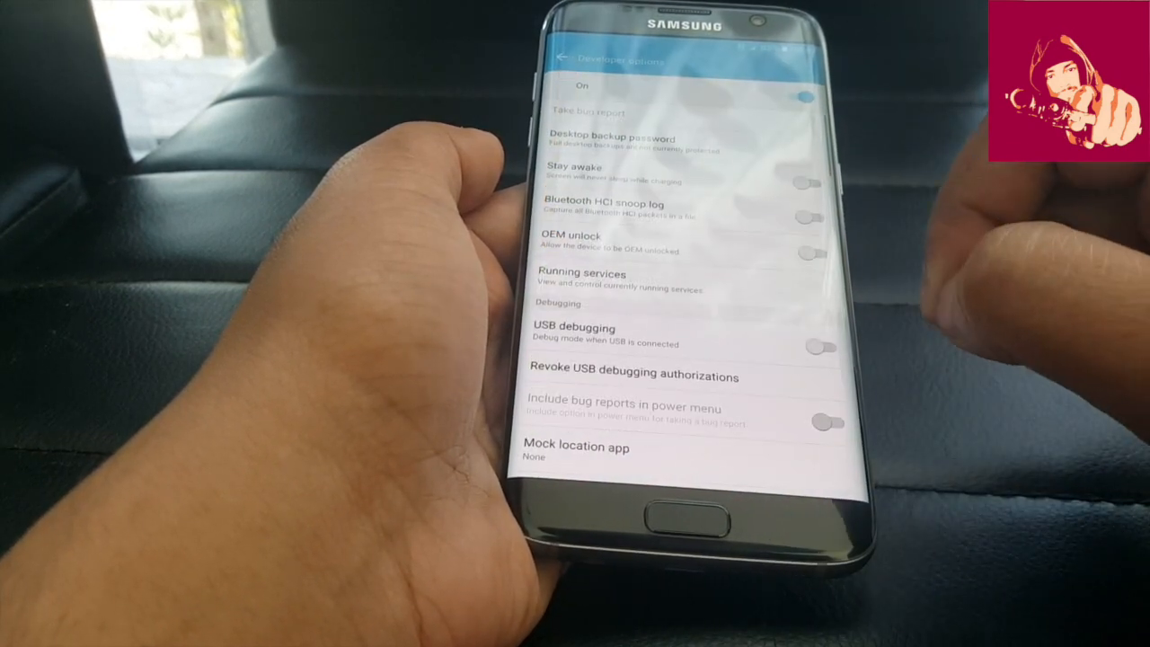
scroll("down", 3)
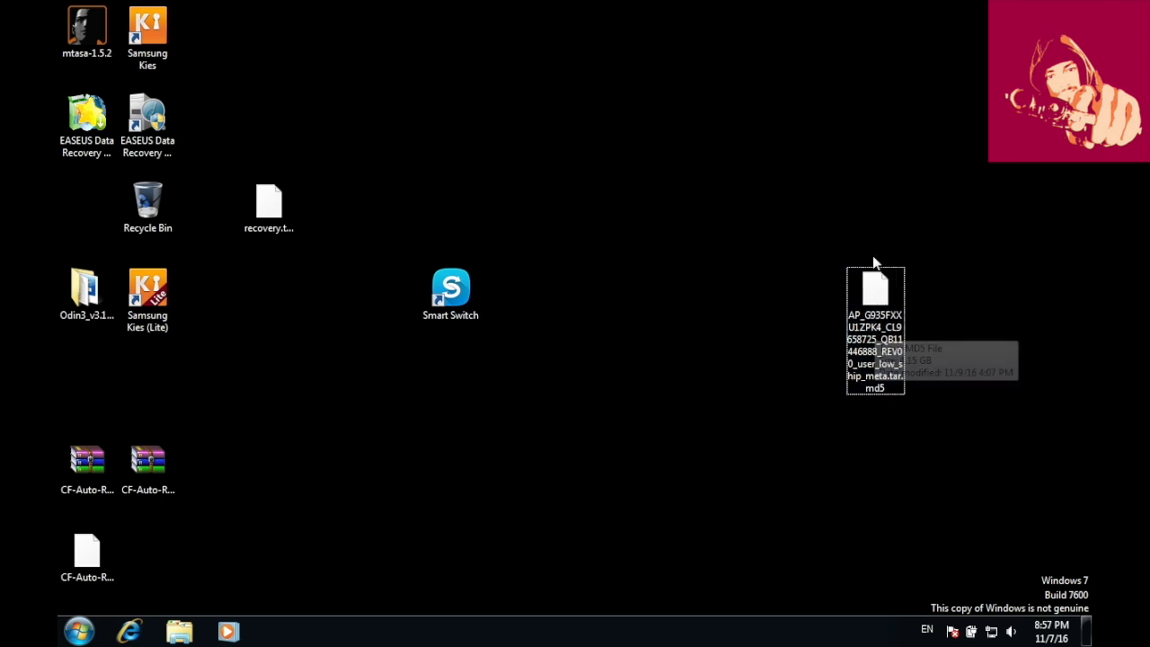
mouse_move(901, 294)
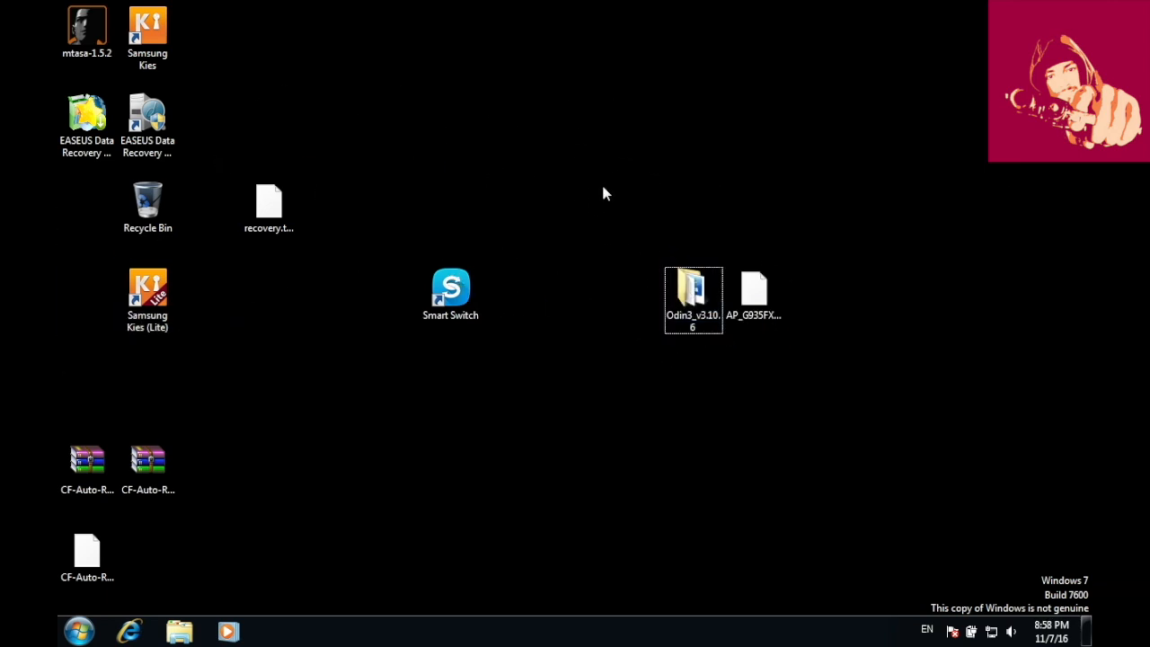
Select the Odin3_v3.10.6 folder beside the AP_G935F firmware file
left_click(691, 292)
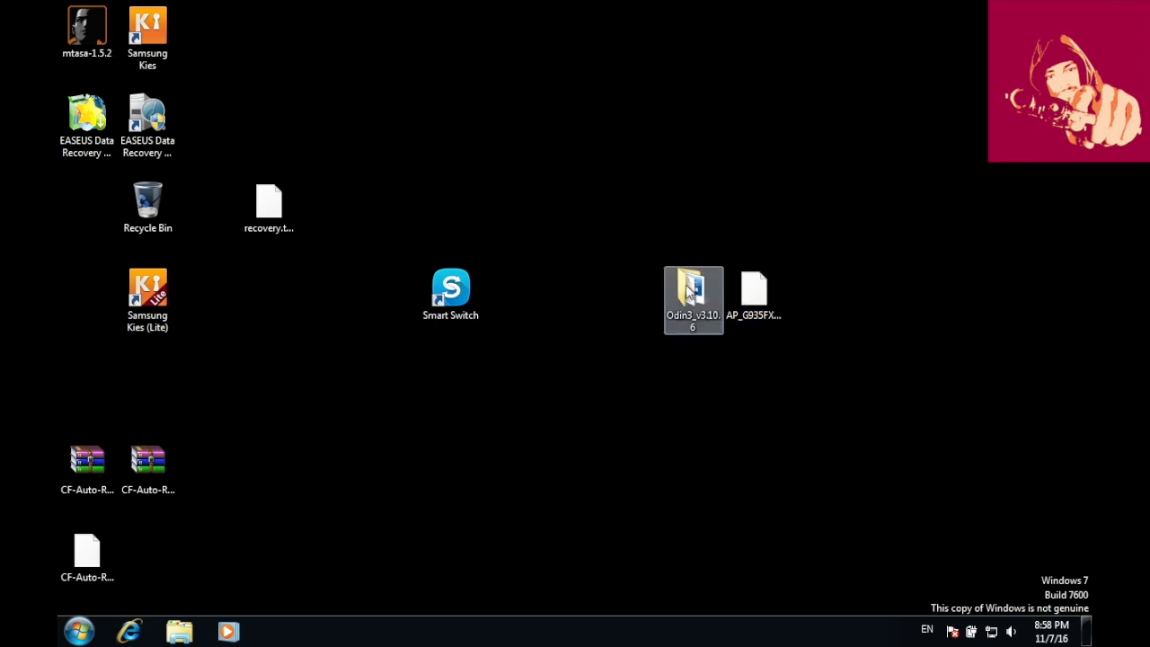
Open the Odin3_v3.10.6 folder and run Odin3 v3.10.6.exe
double_click(692, 294)
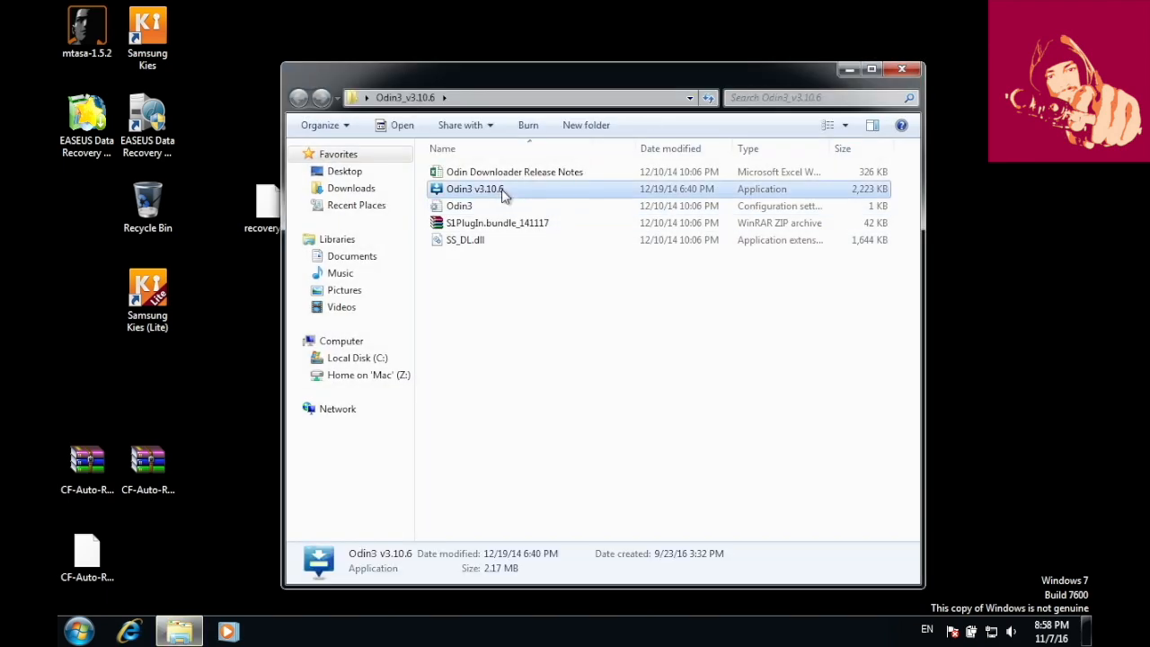
double_click(473, 189)
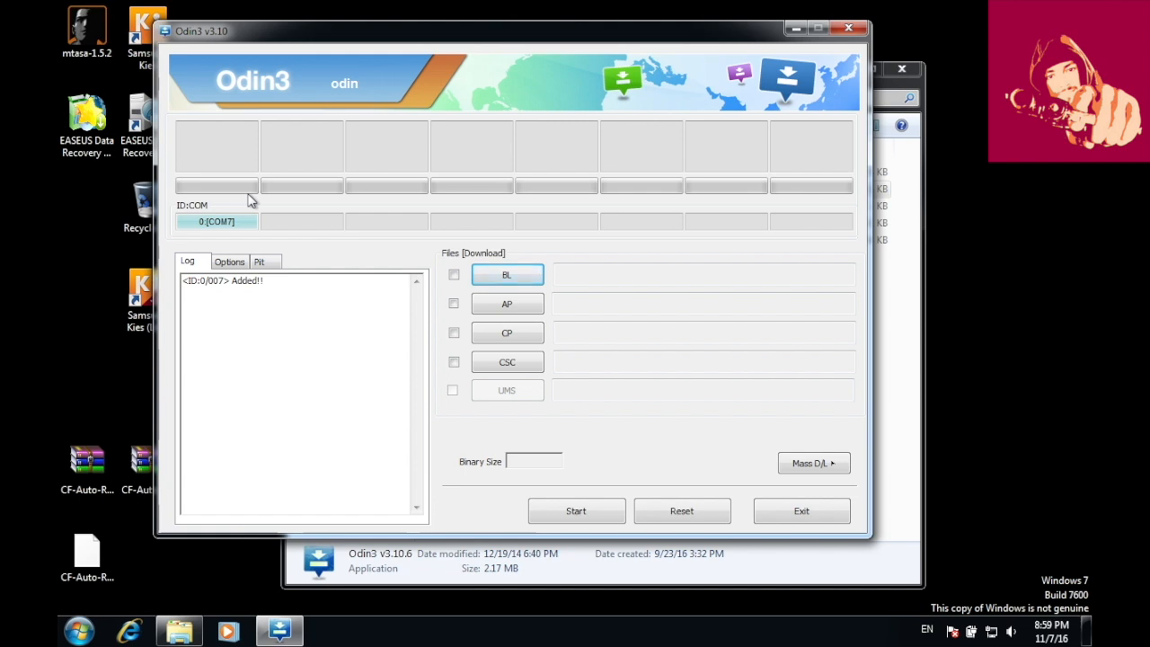
mouse_move(263, 219)
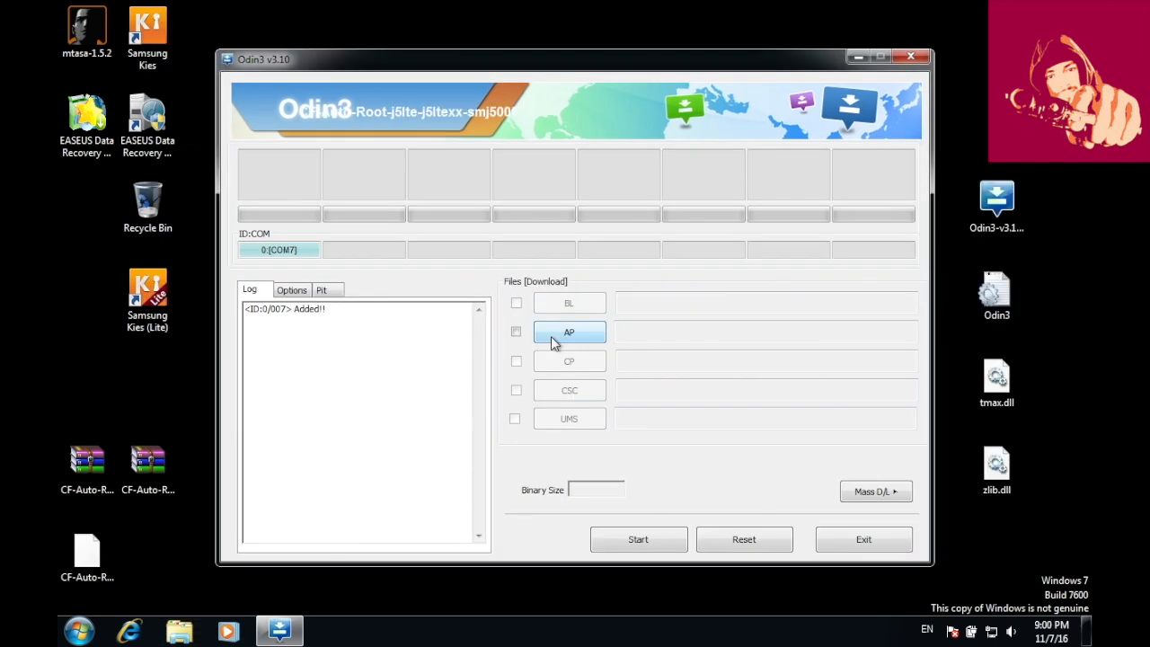
Choose the AP_G935F .tar.md5 firmware file for the AP slot
left_click(568, 332)
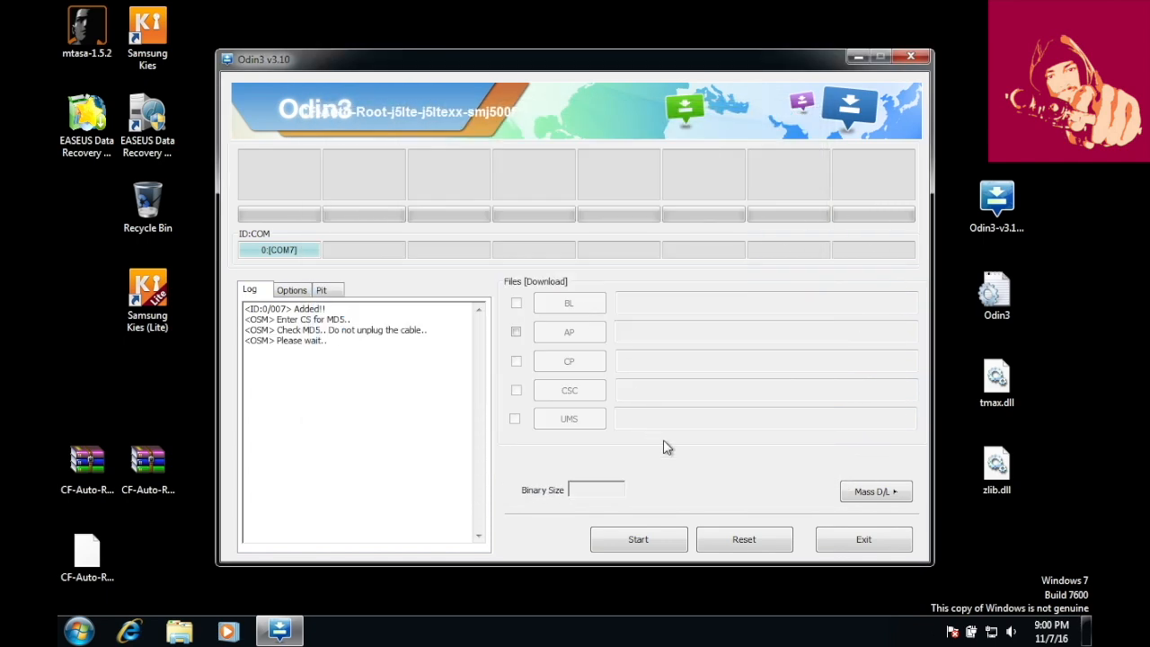
mouse_move(680, 474)
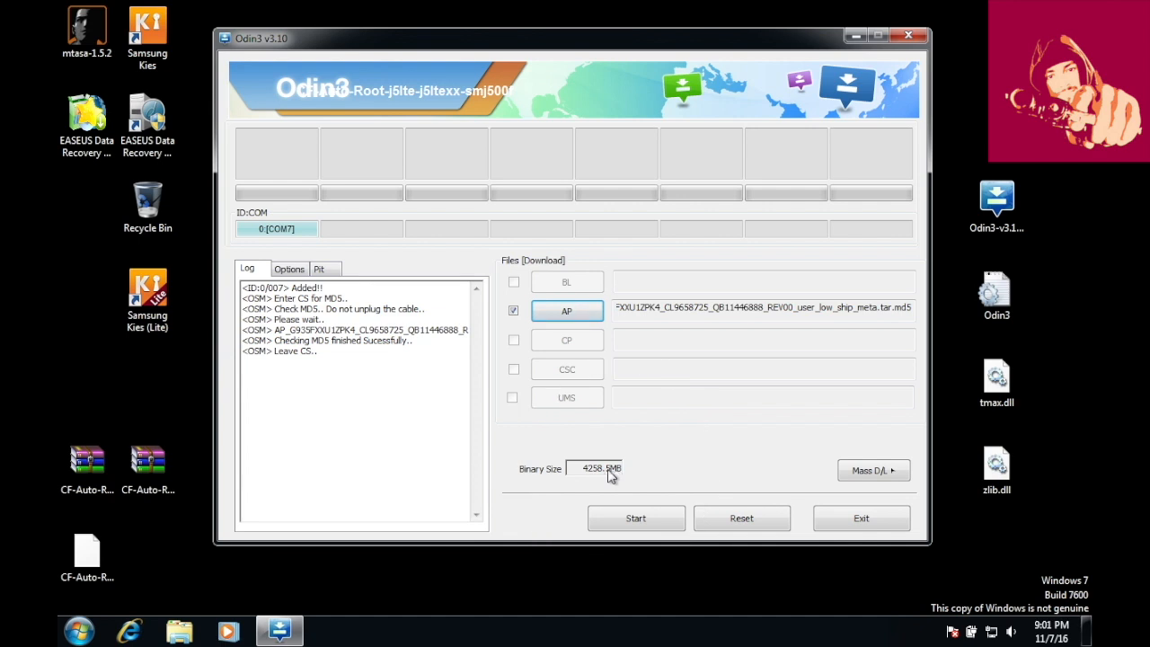
mouse_move(592, 476)
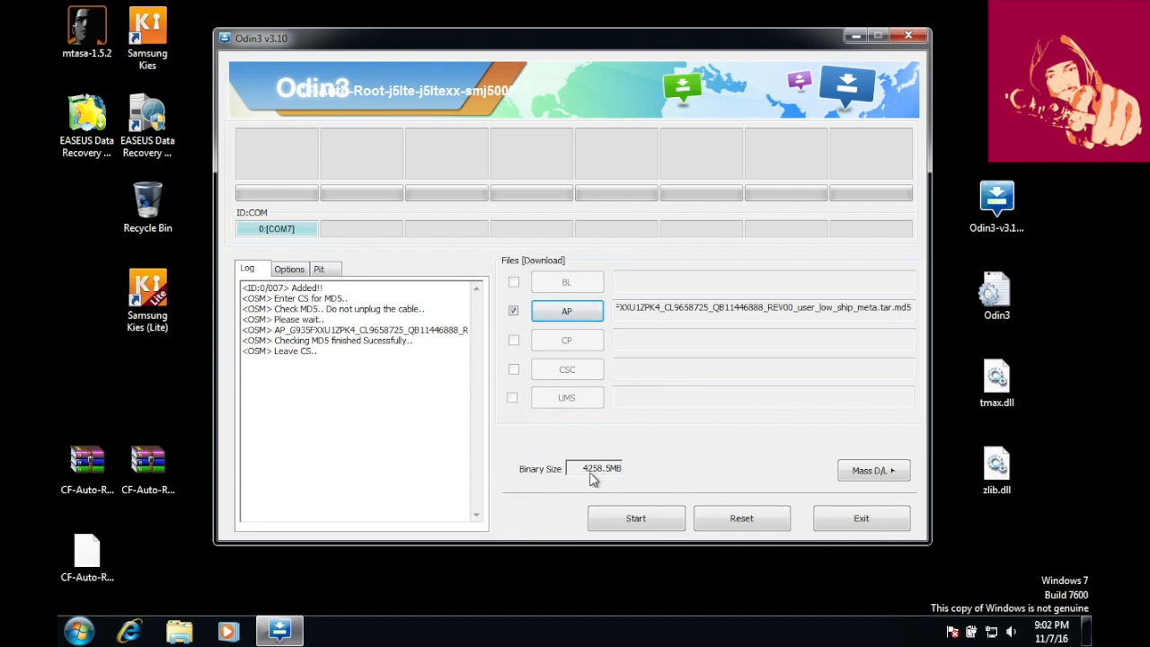
mouse_move(603, 474)
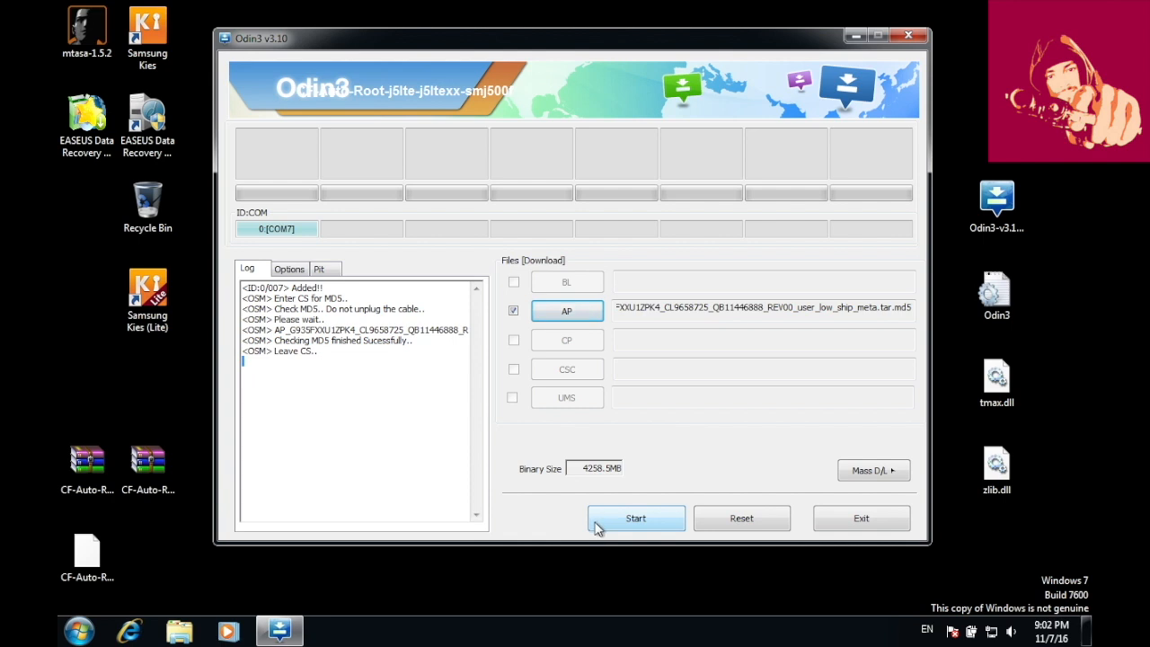
mouse_move(699, 517)
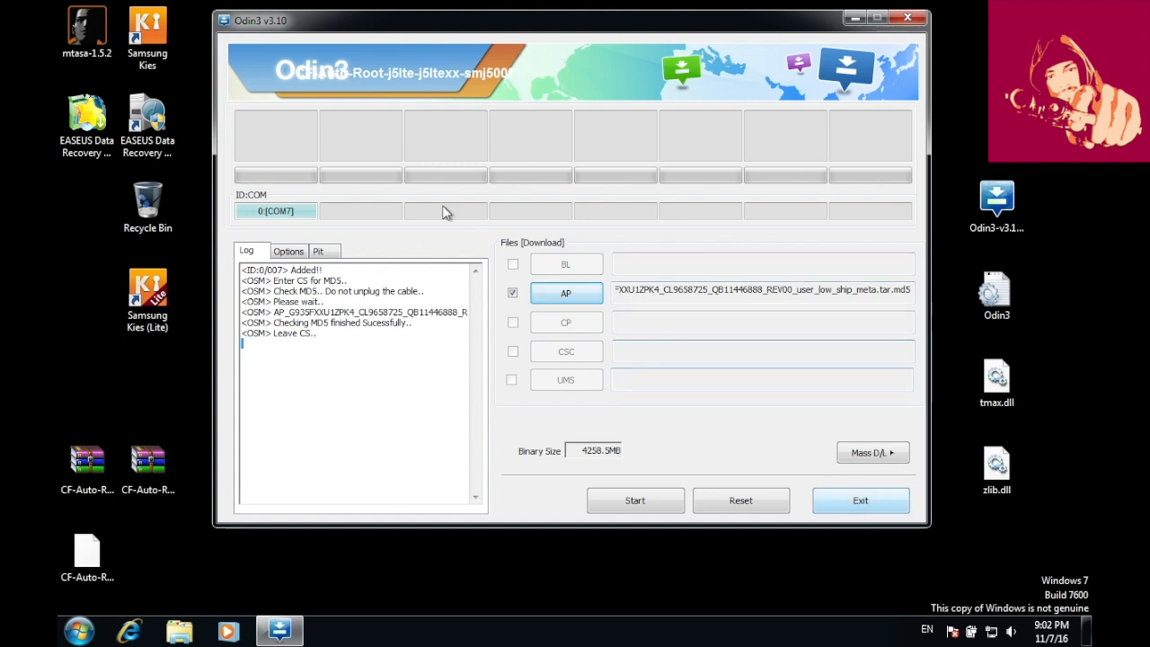
mouse_move(290, 159)
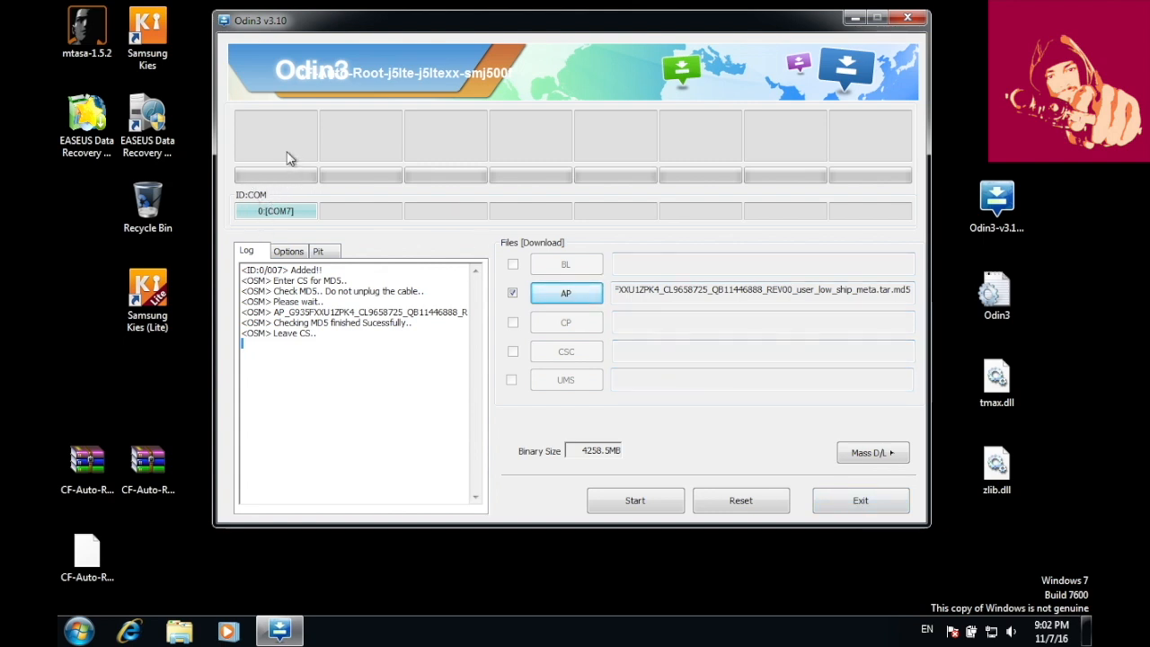